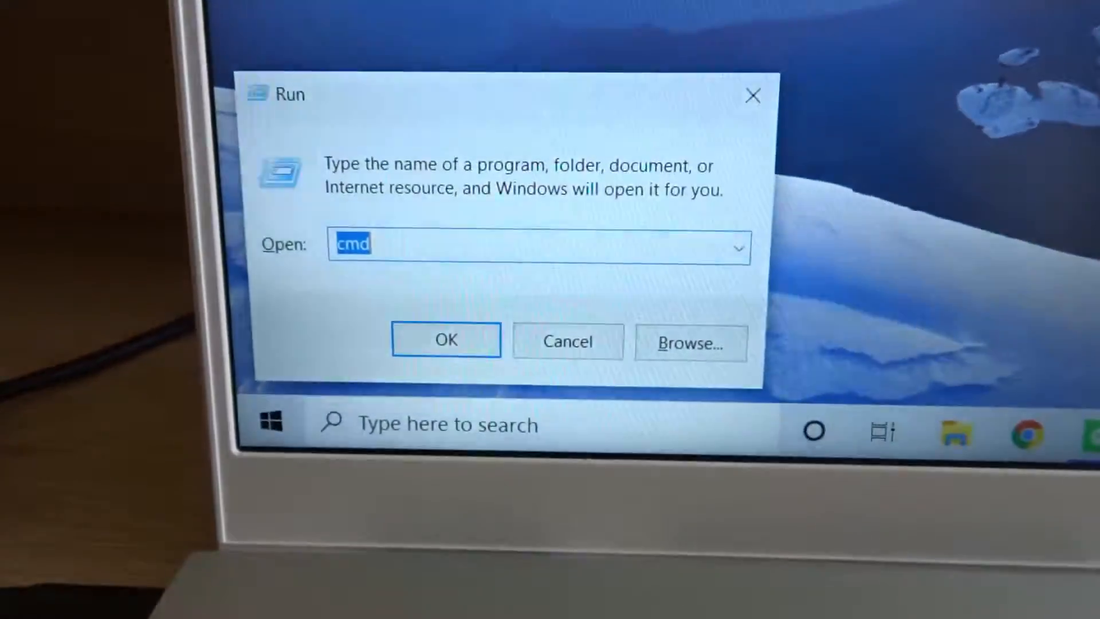
Launch Command Prompt by confirming the cmd command in the Run dialog.
{"action": "left_click", "coordinate": [445, 339]}
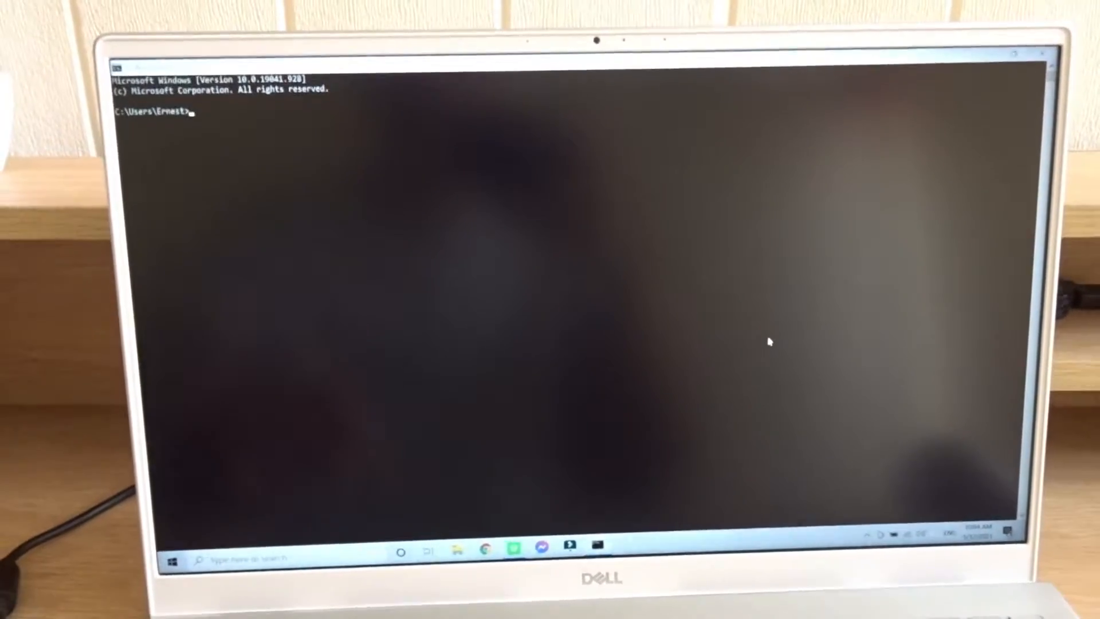
Begin a shutdown command at the prompt, entering 'shutd' so far.
{"action": "type", "text": "shutd"}
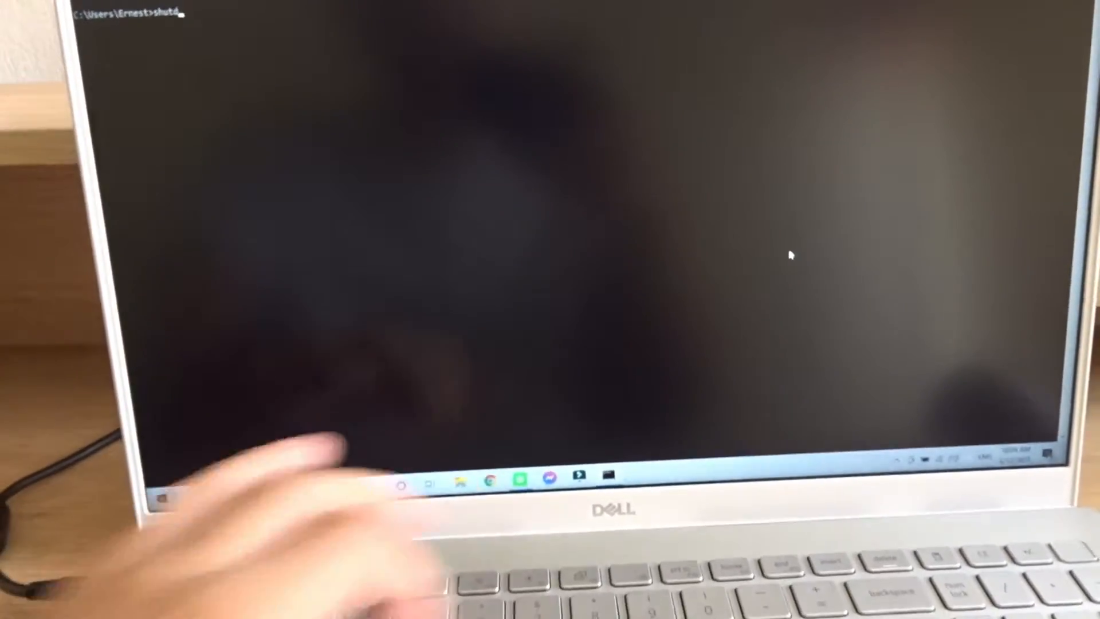